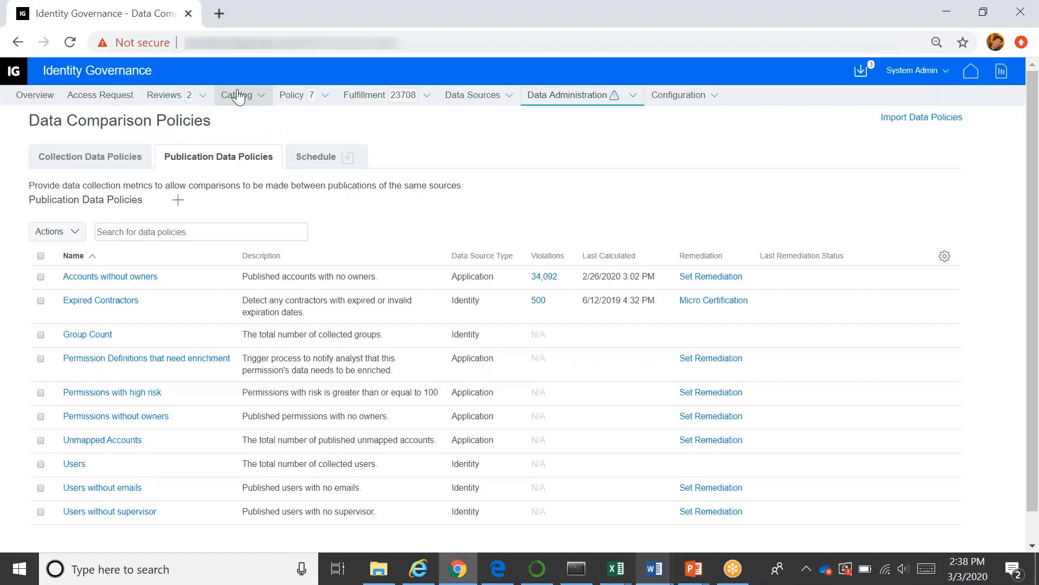
- Go to the Applications catalog from the Catalog menu
click(238, 95)
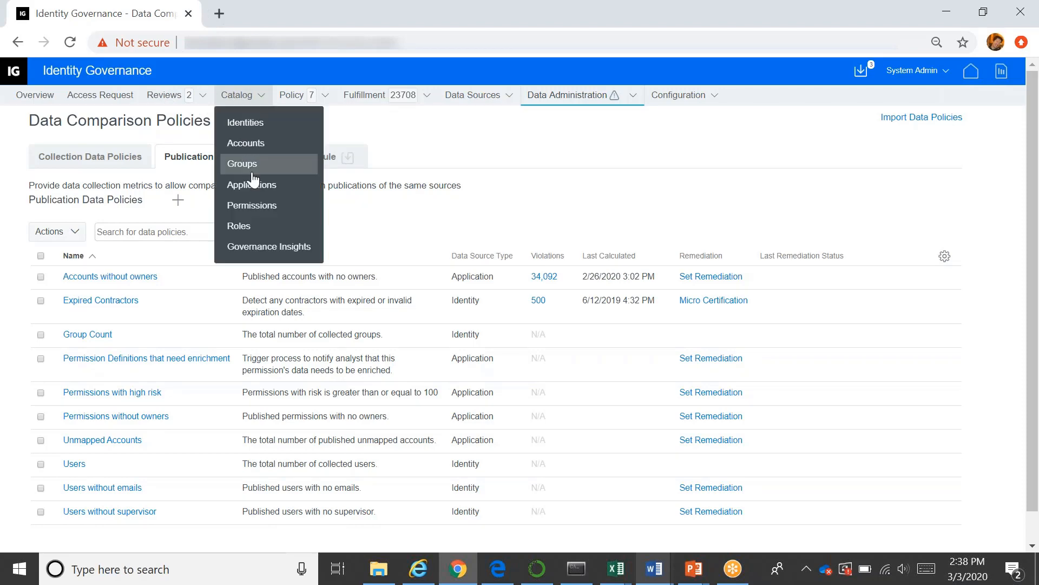
click(252, 184)
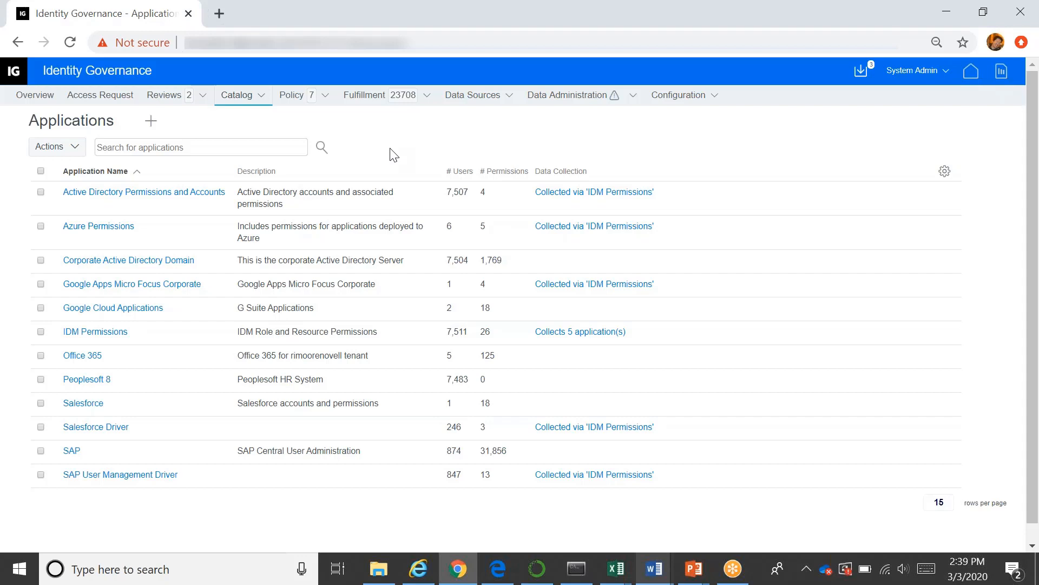
mouse_move(364, 163)
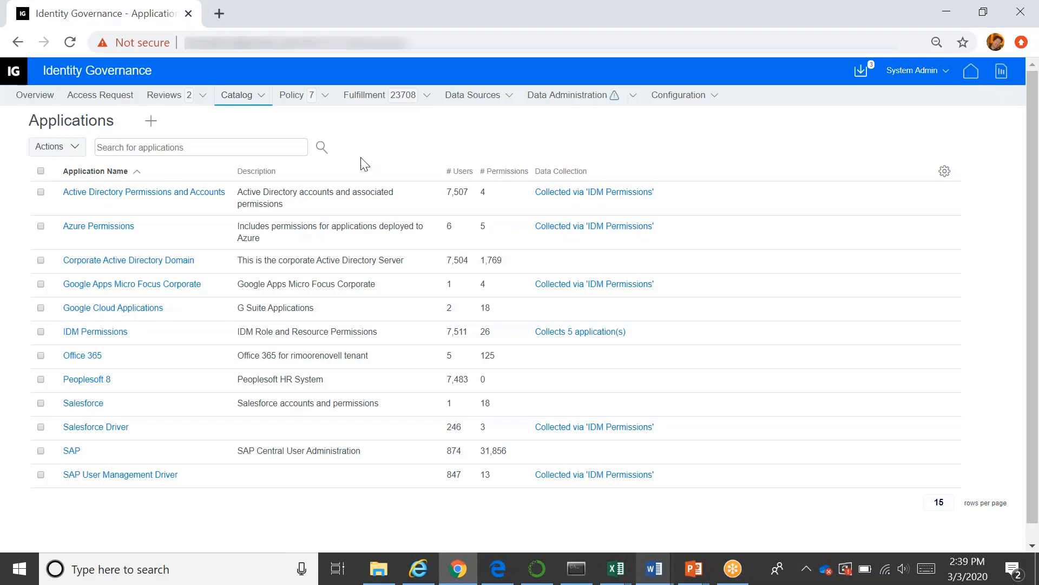
- Go to the Review definitions list via Reviews
click(165, 95)
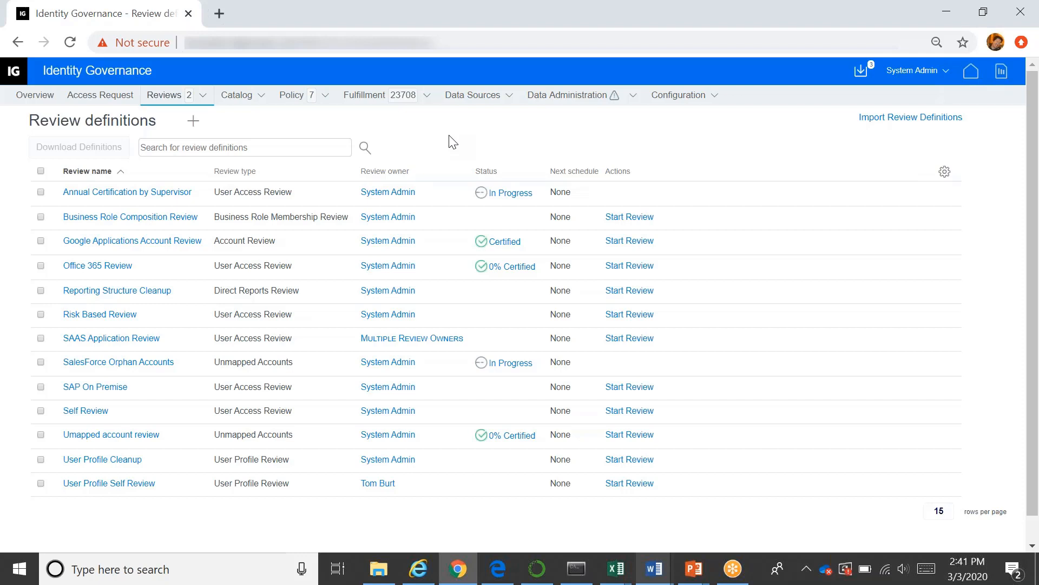
mouse_move(908, 42)
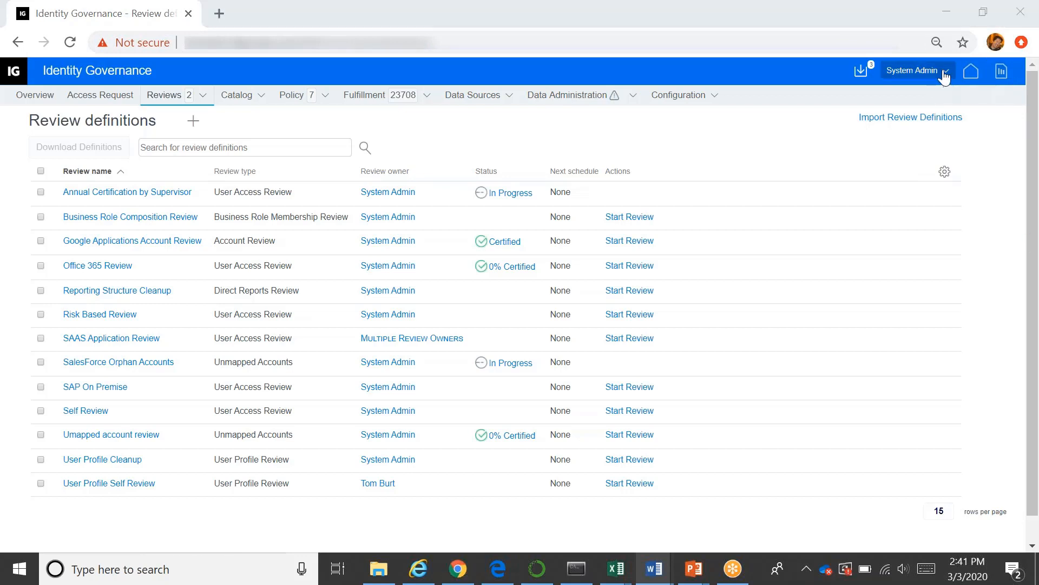
click(917, 70)
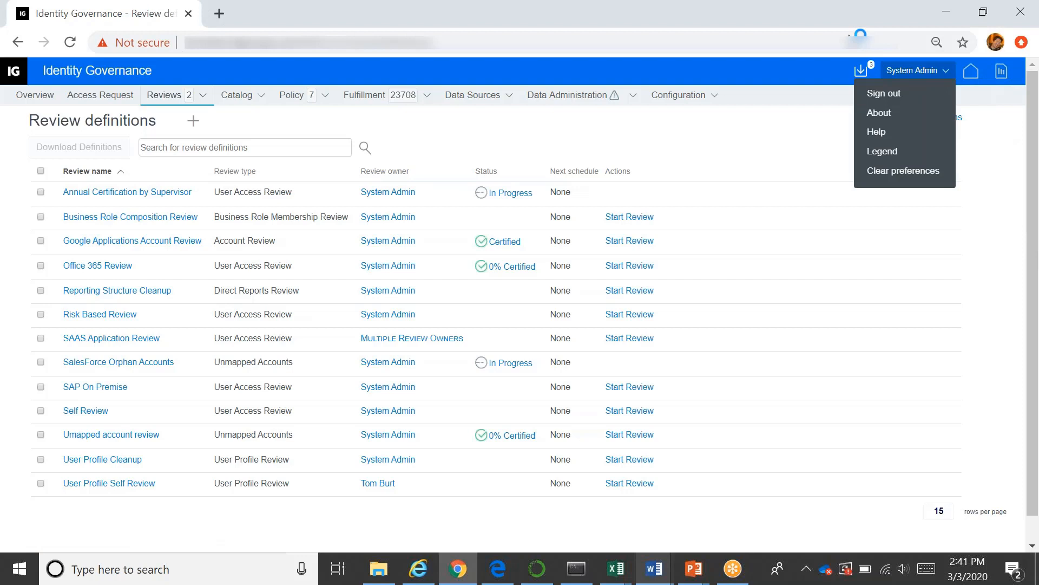
mouse_move(884, 93)
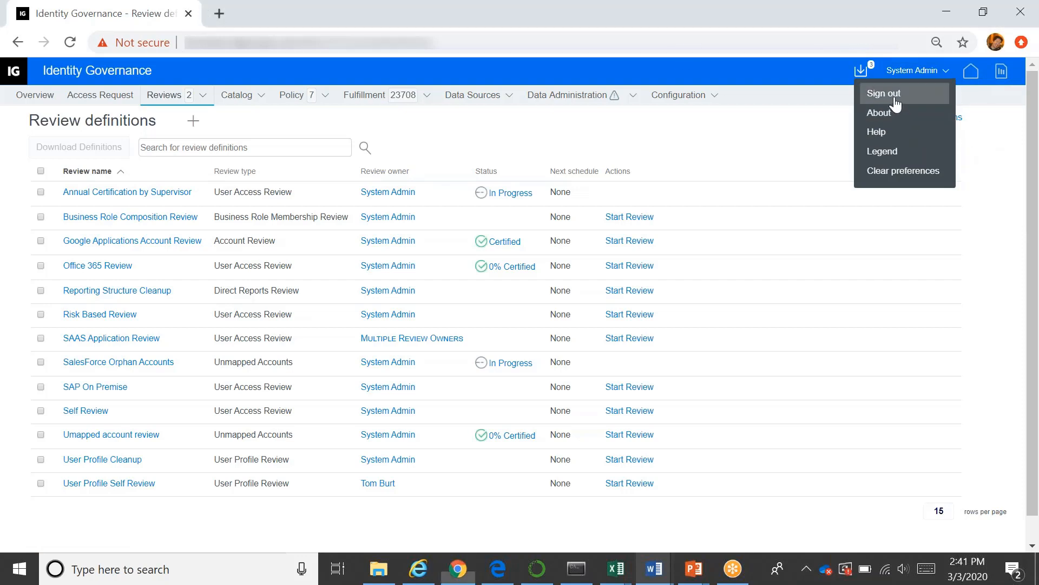
click(883, 93)
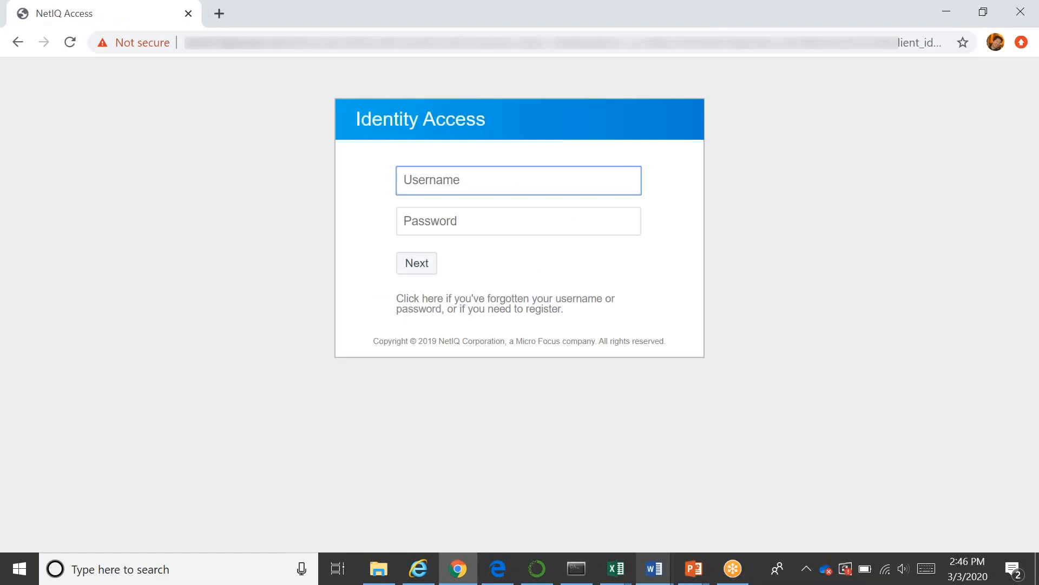
text(Tom Burt)
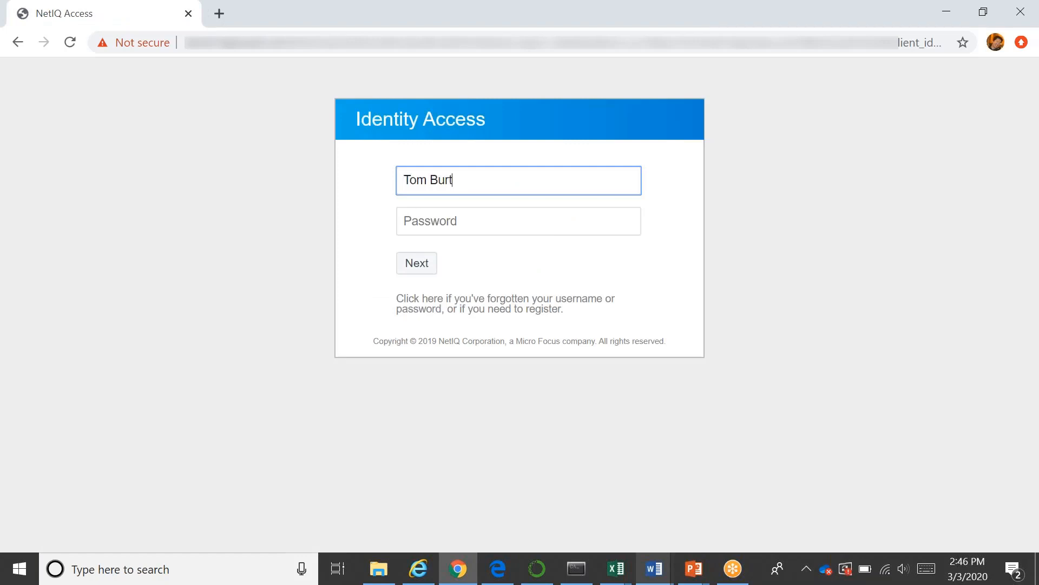
click(519, 221)
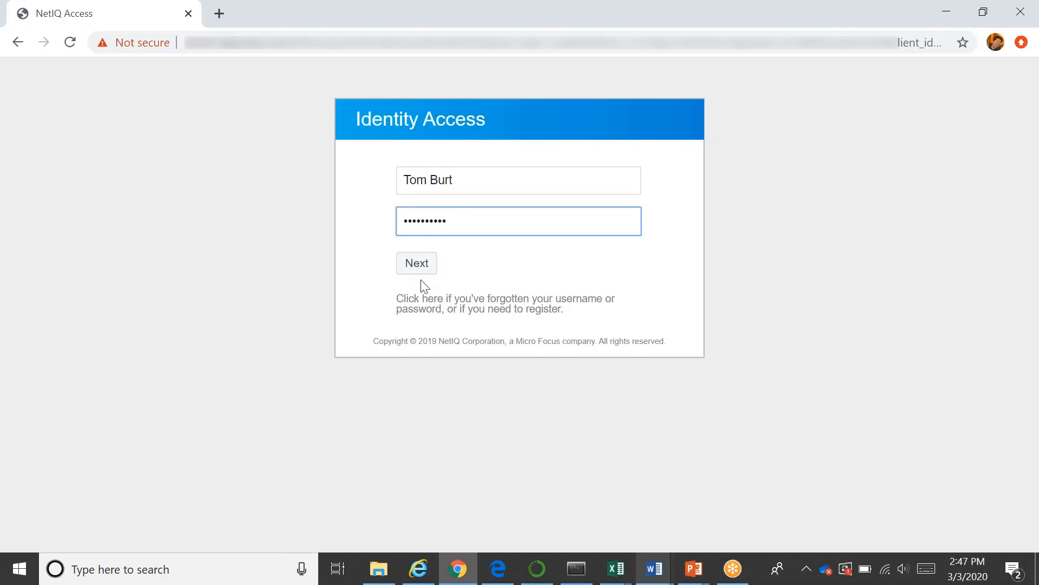
click(416, 262)
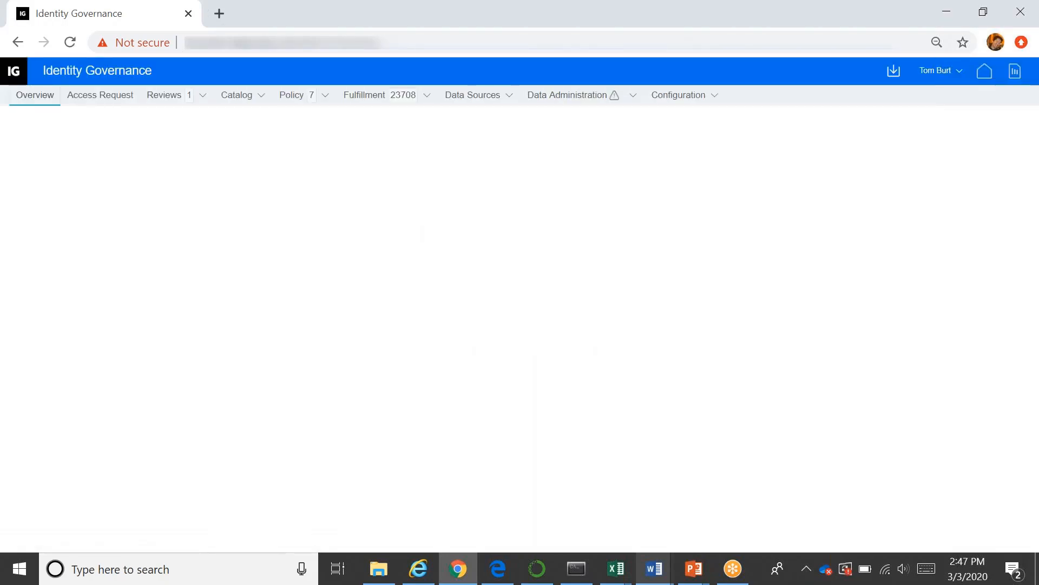
- Show the supervisor's assigned reviews, including Annual Supervisor Review with 131 items
click(171, 95)
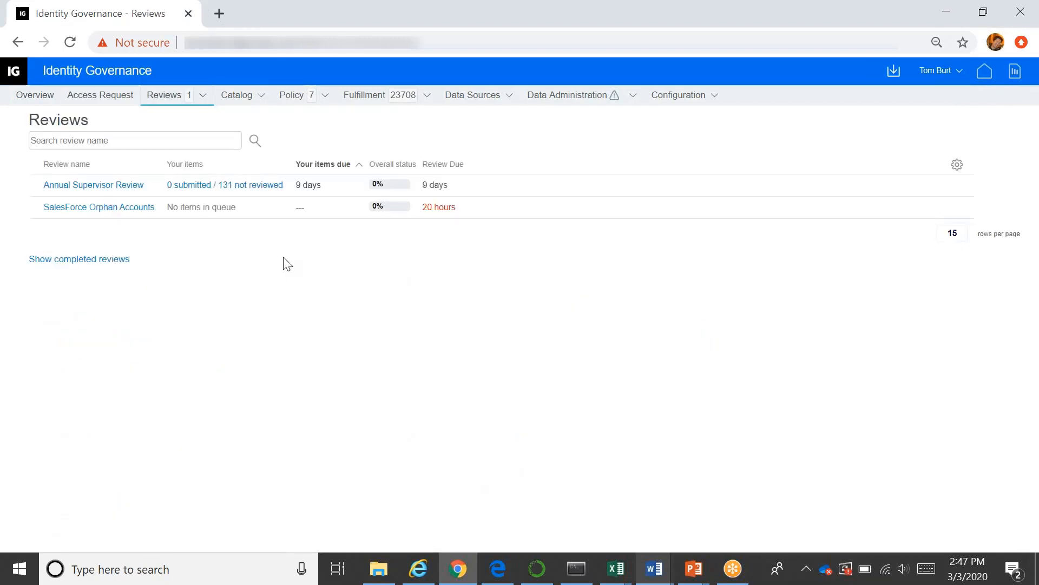
mouse_move(258, 191)
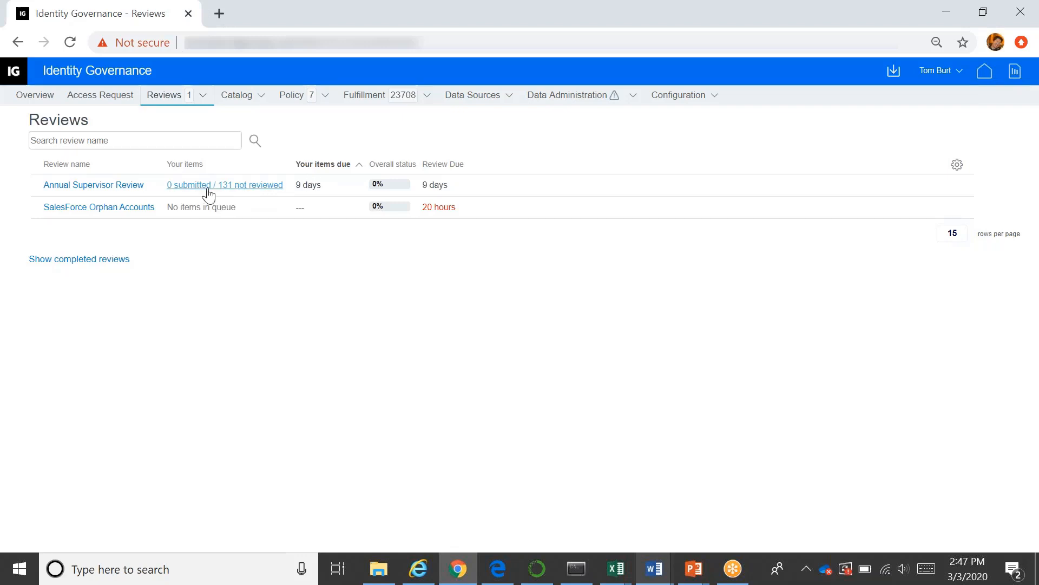
click(224, 185)
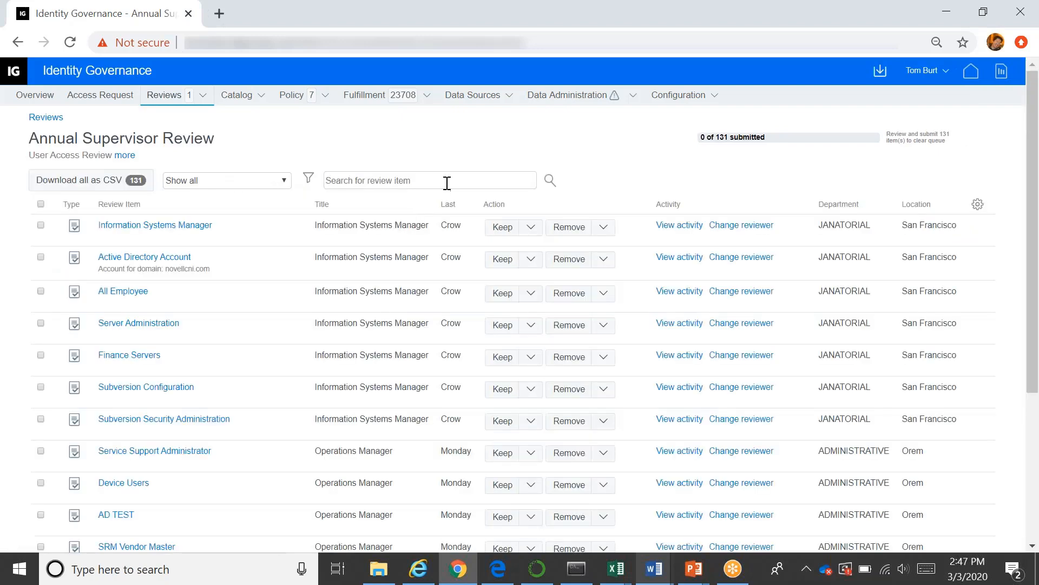
mouse_move(446, 181)
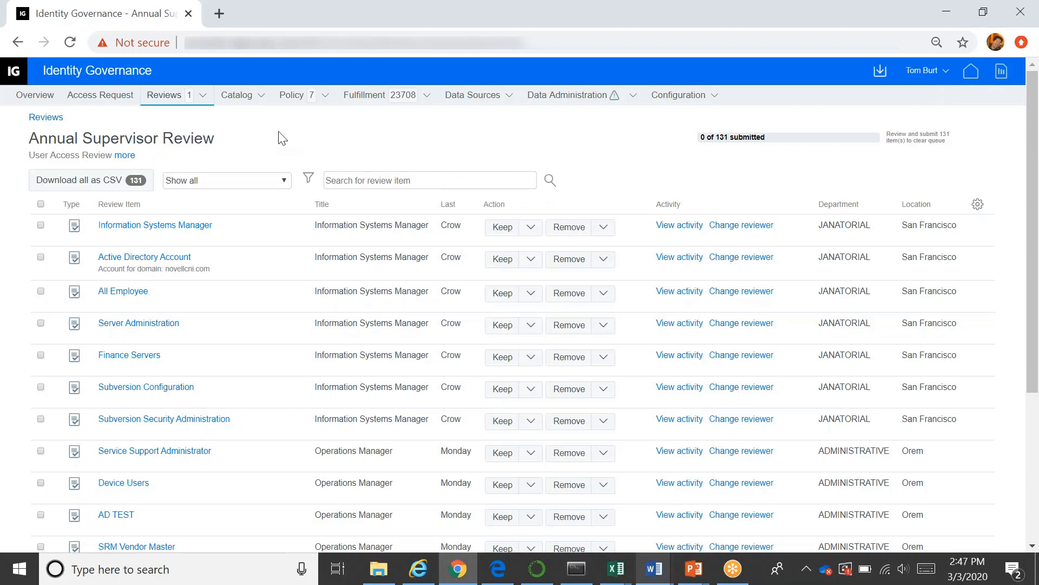
click(225, 180)
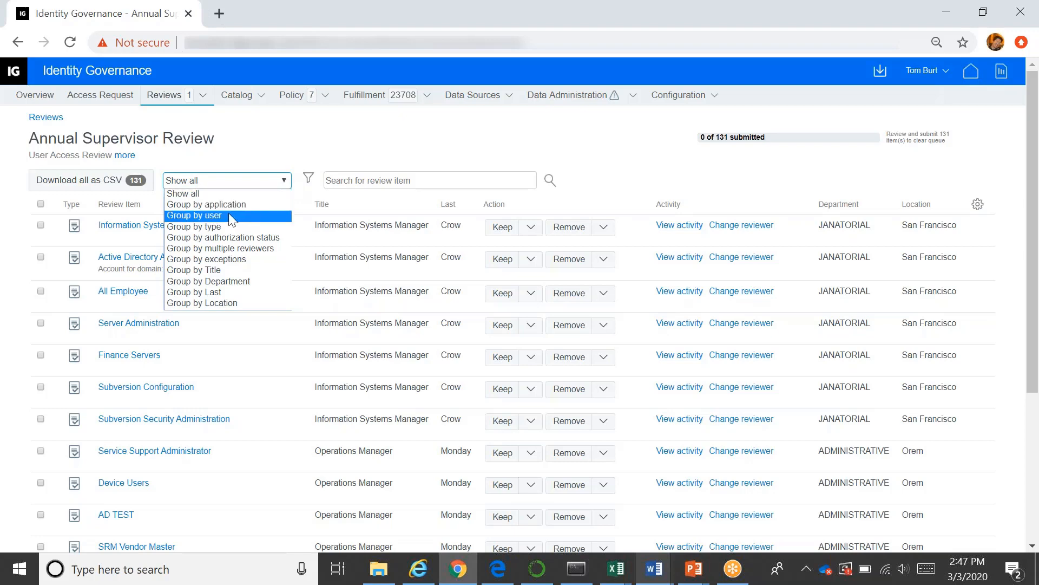
click(193, 214)
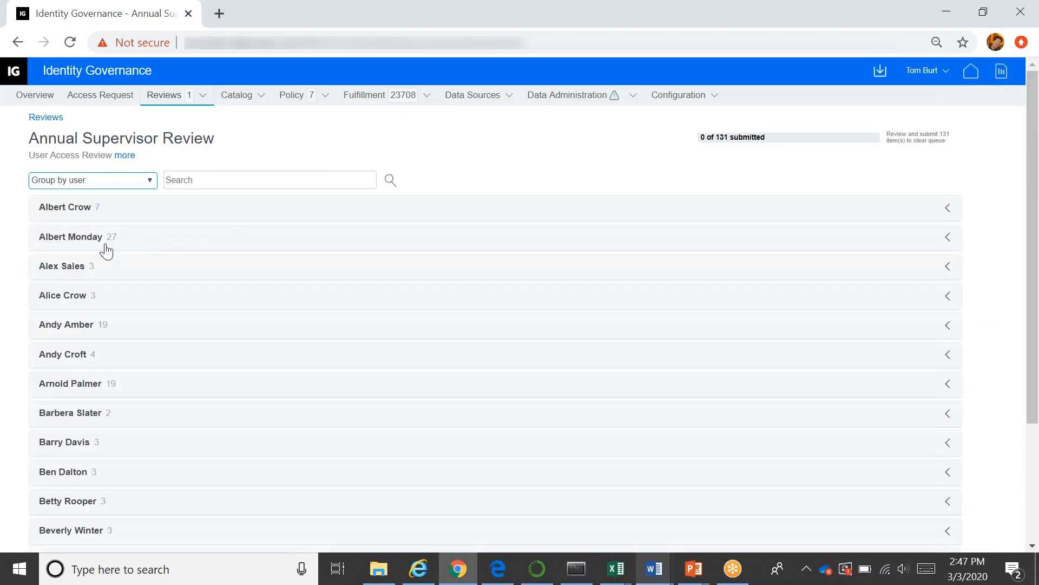
click(71, 237)
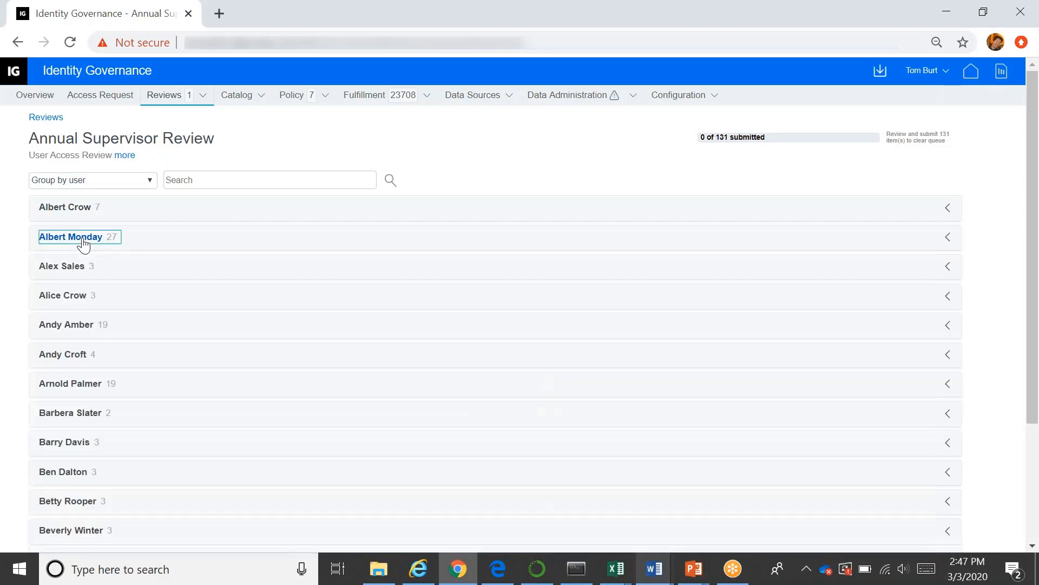
click(72, 237)
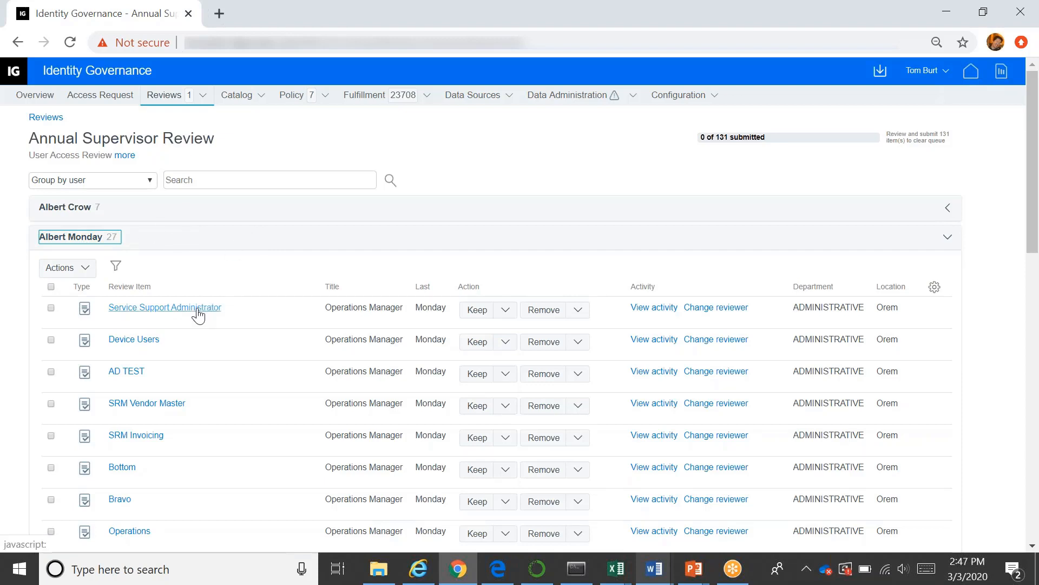
click(165, 307)
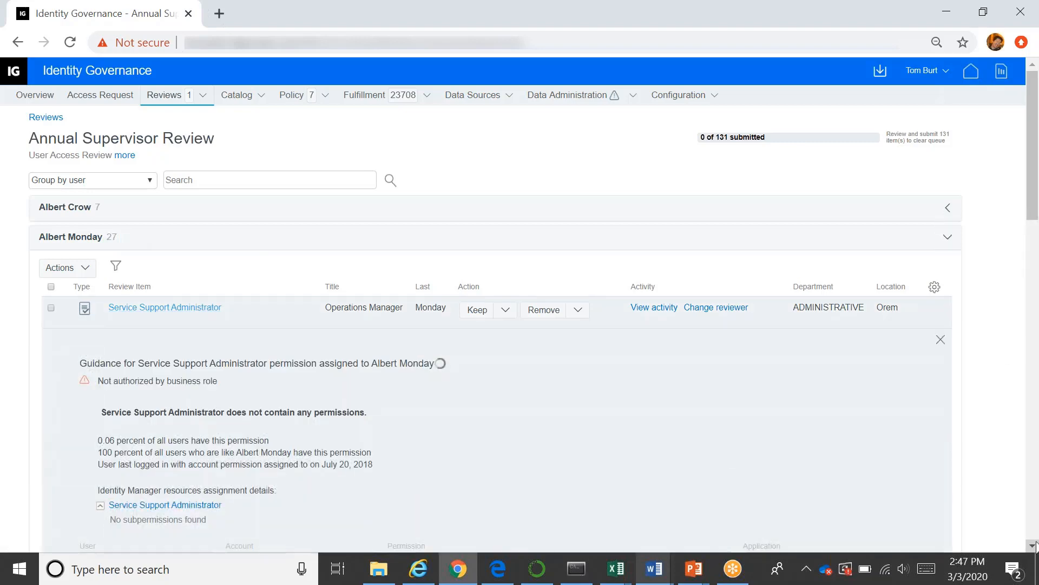
scroll(down, 3)
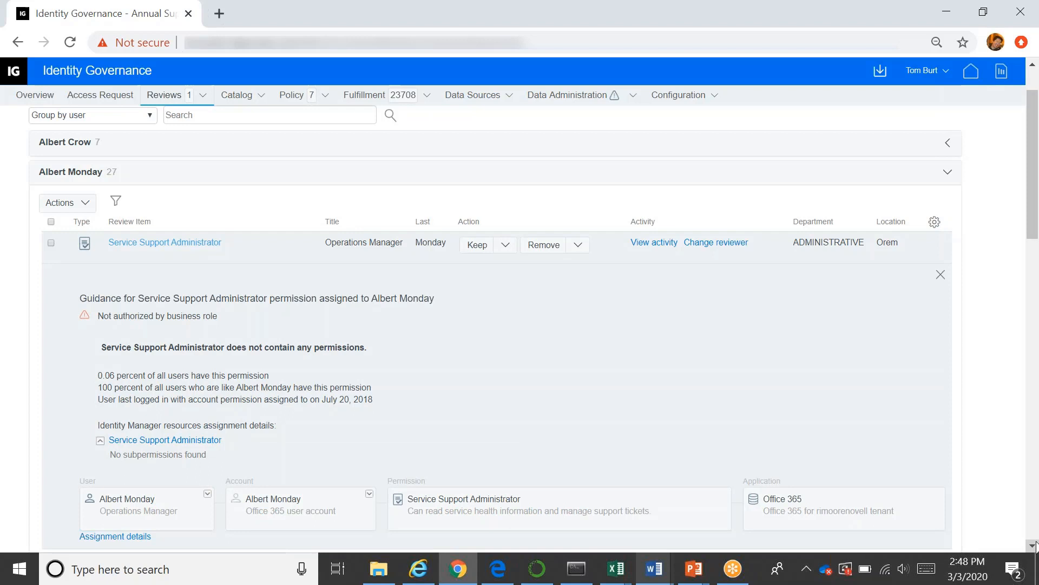
mouse_move(469, 433)
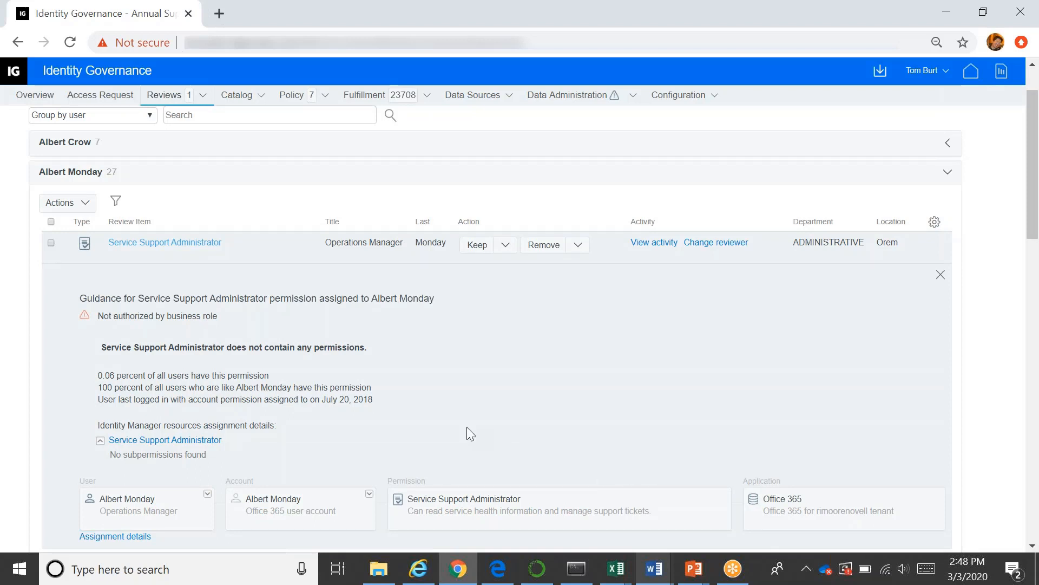
mouse_move(250, 298)
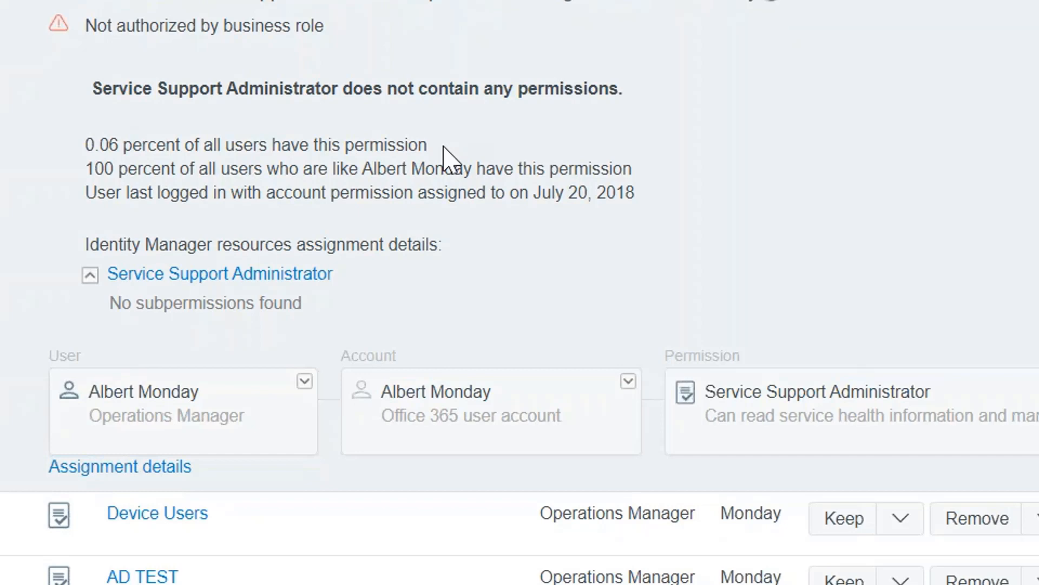
mouse_move(646, 184)
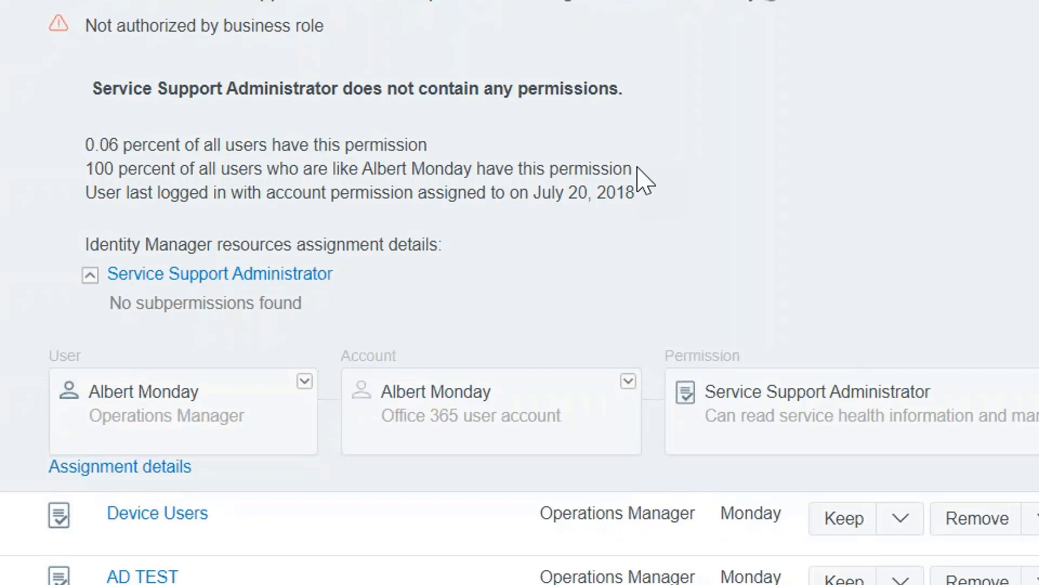
mouse_move(644, 209)
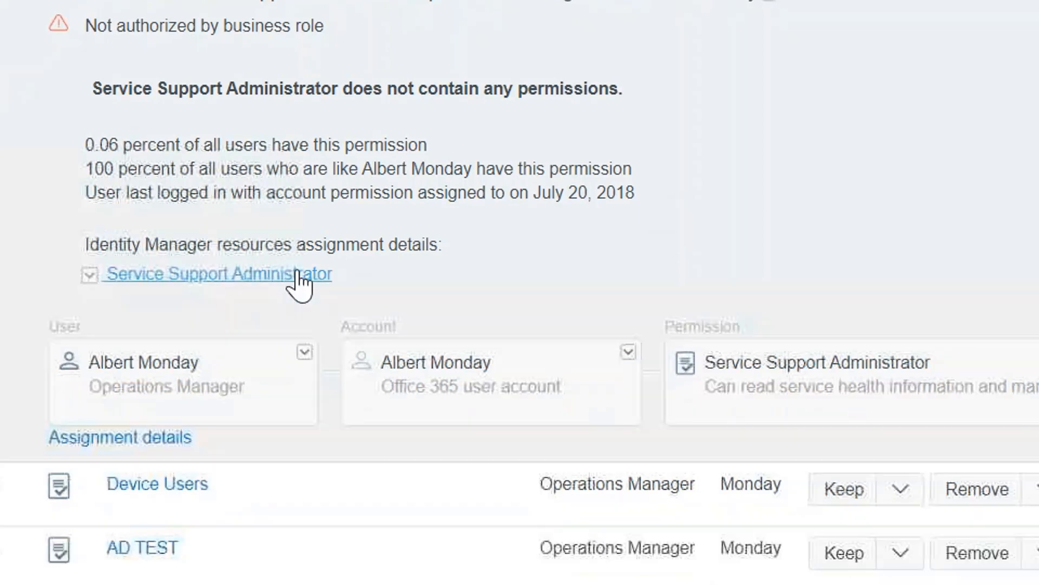
click(88, 274)
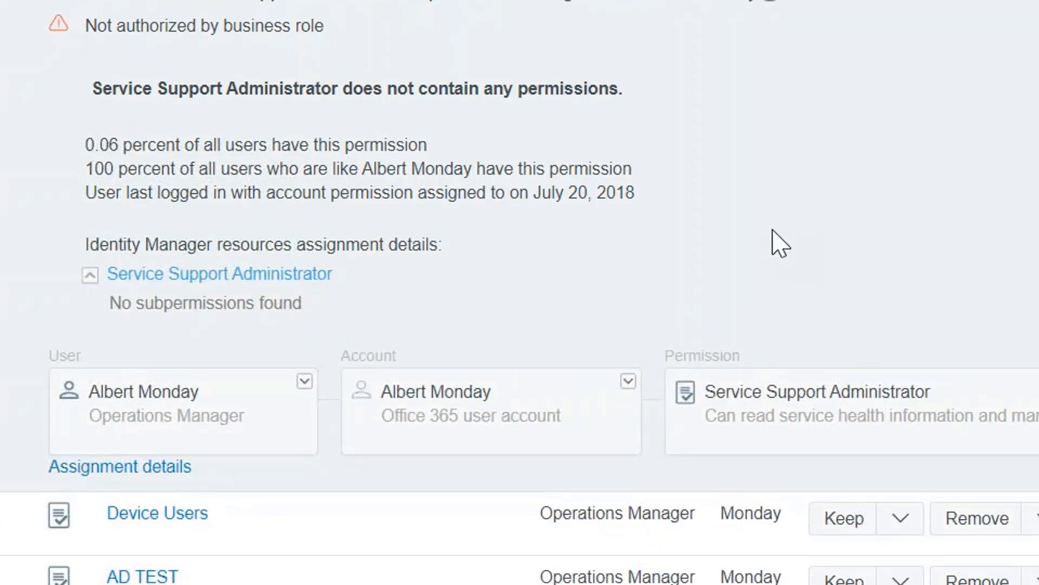
mouse_move(305, 381)
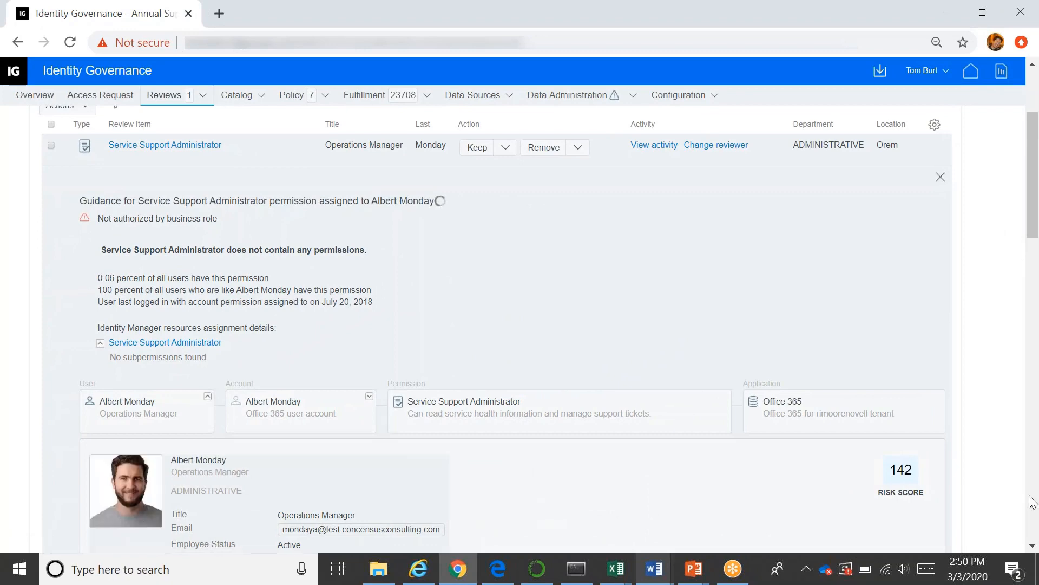
scroll(down, 3)
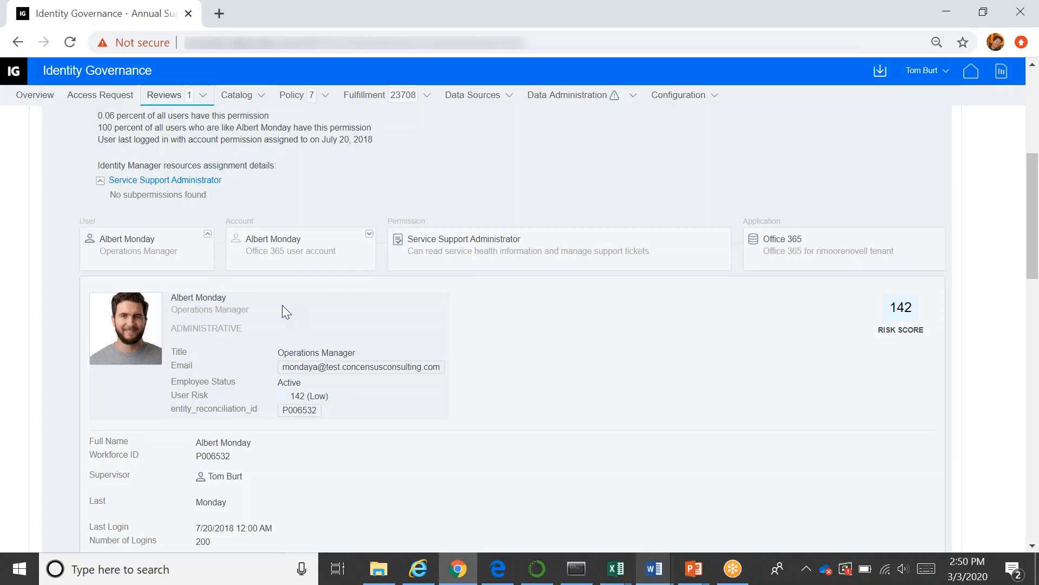
mouse_move(371, 353)
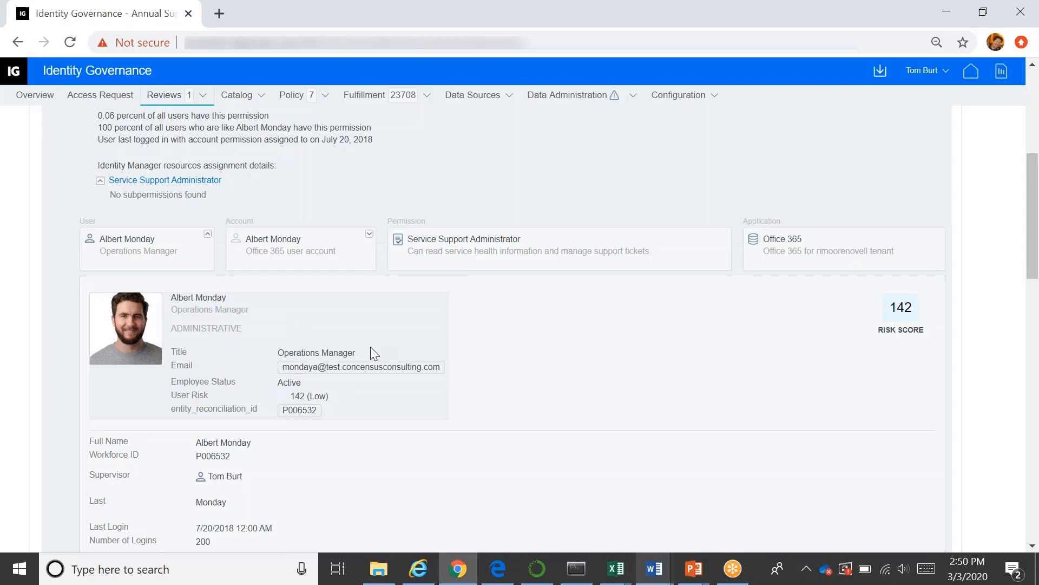
mouse_move(332, 396)
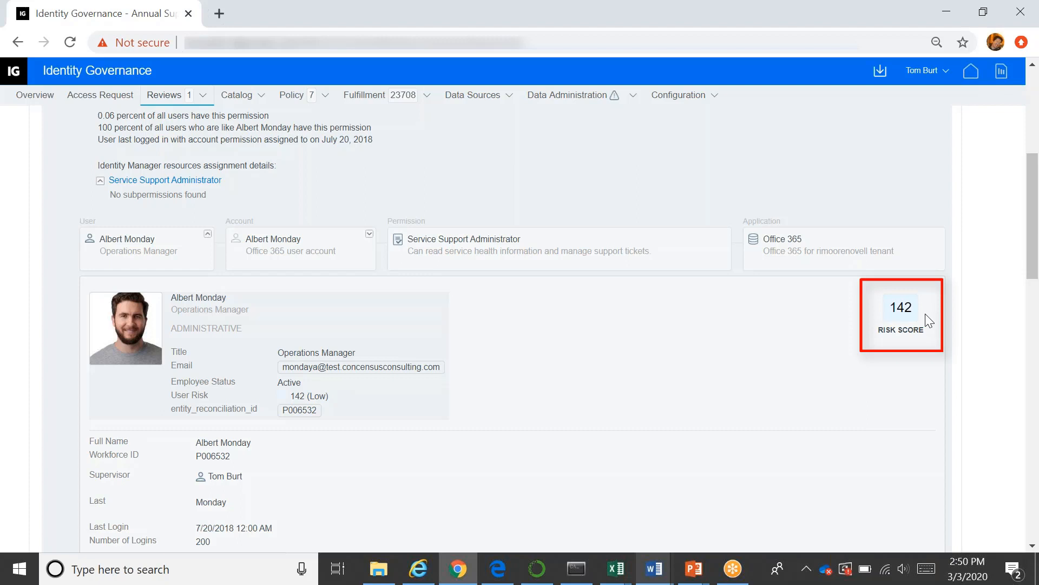
mouse_move(647, 321)
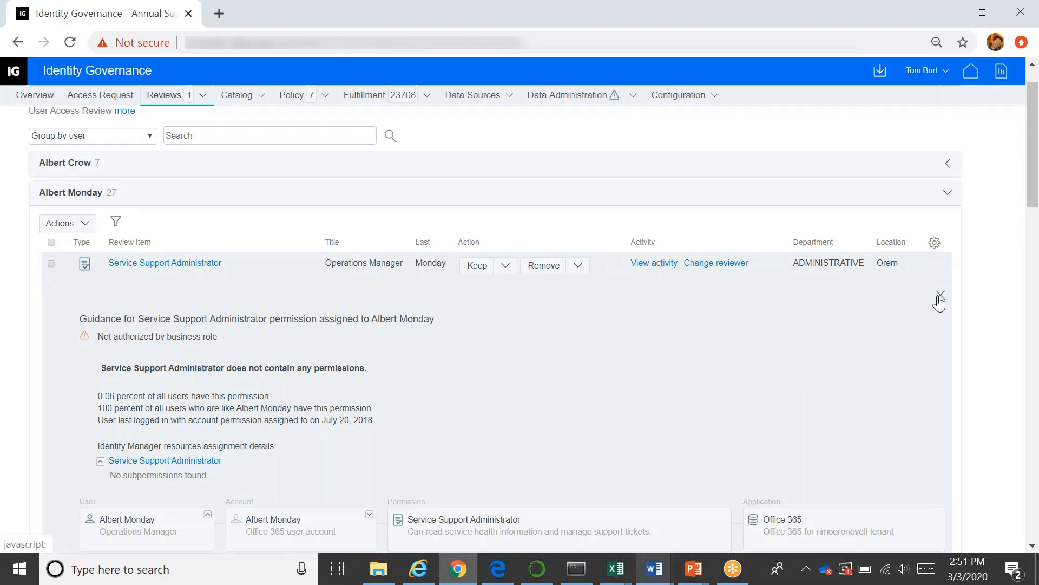
click(939, 299)
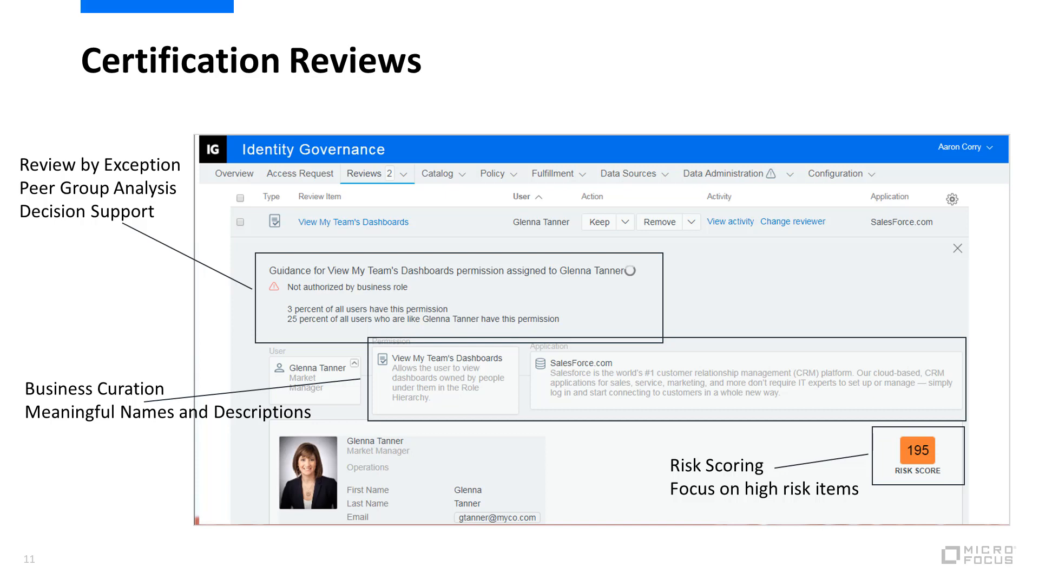
- Advance the slideshow to the Request & Approval slide
key(right)
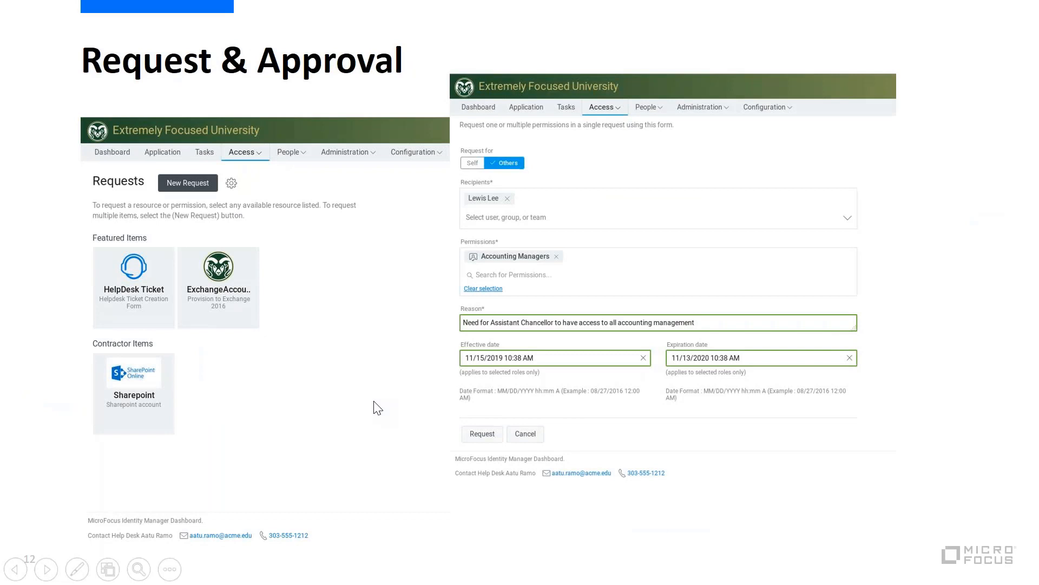